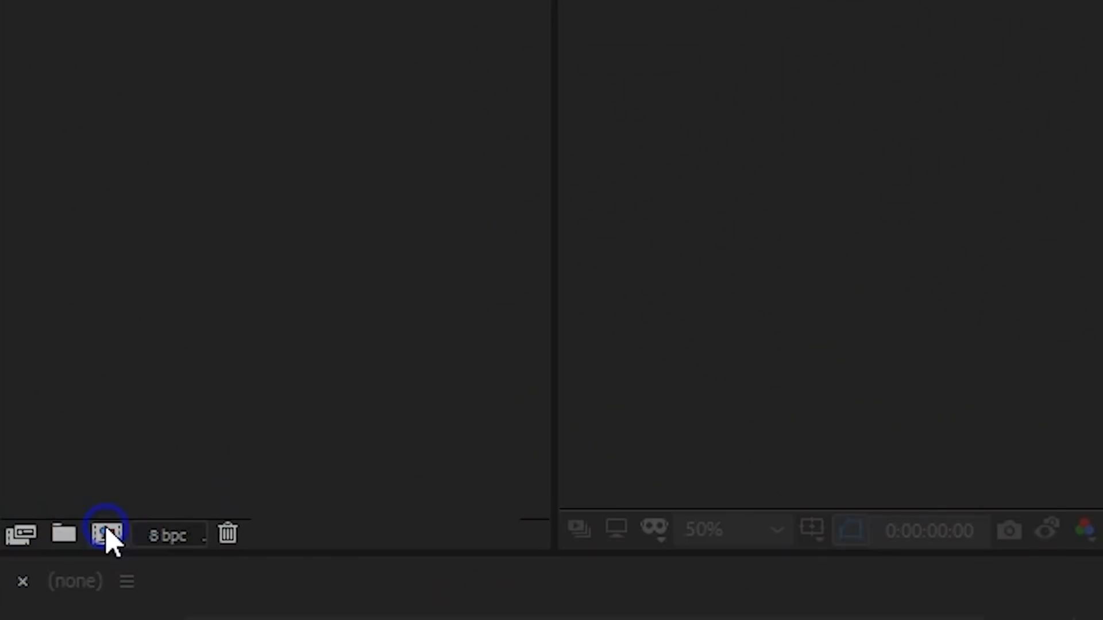
Create the UHD 4K 'Message Bubble' composition with a rectangle rounded into a pill shape.
left_click(106, 534)
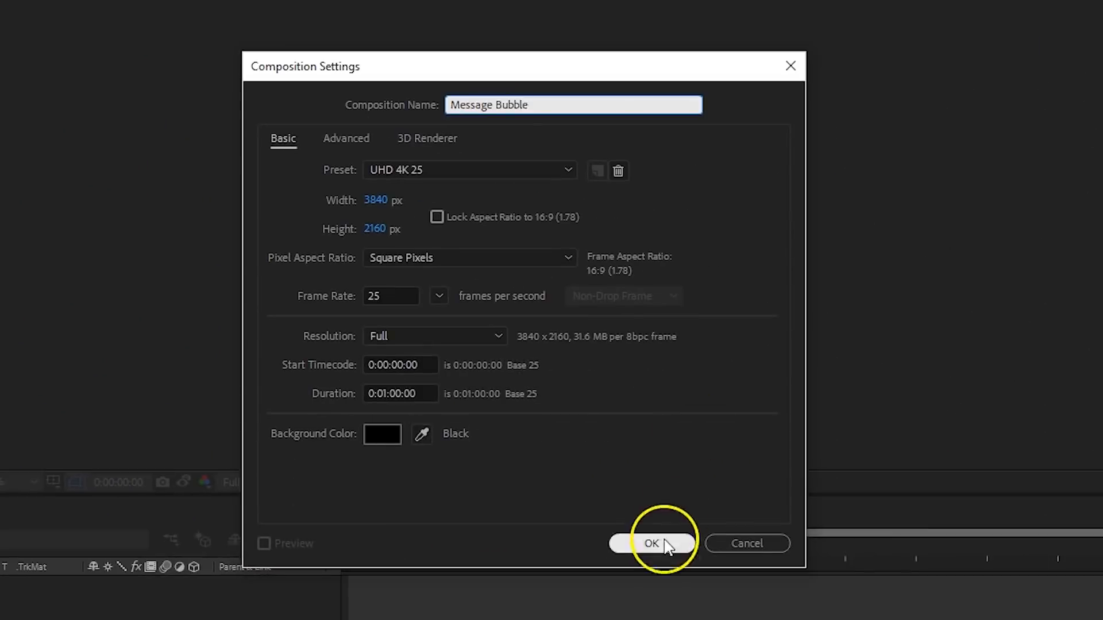
left_click(650, 543)
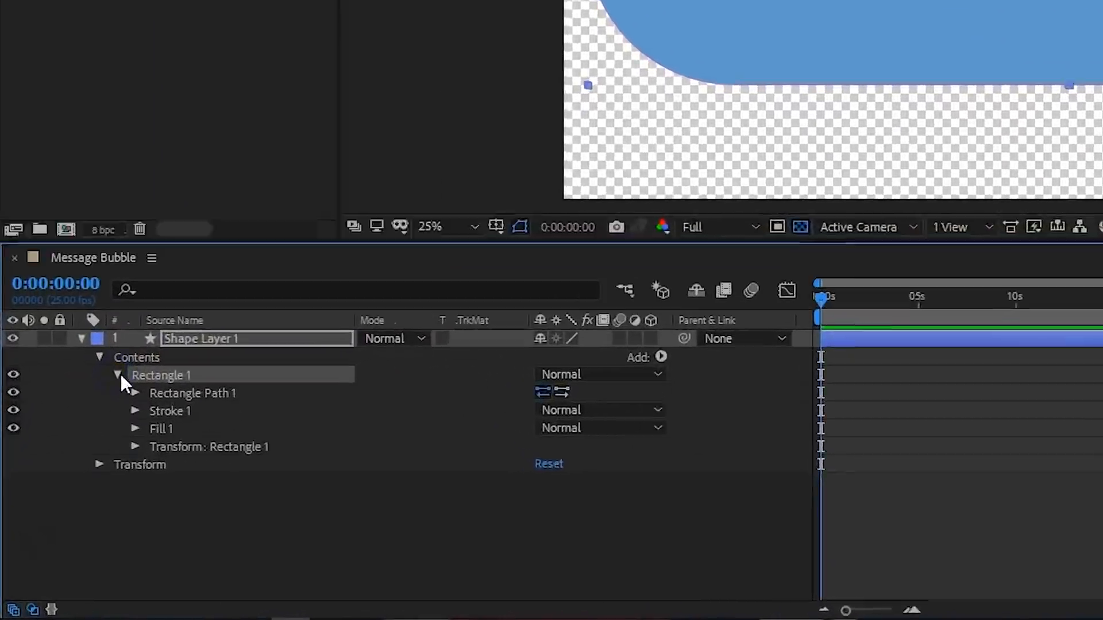
left_click(135, 393)
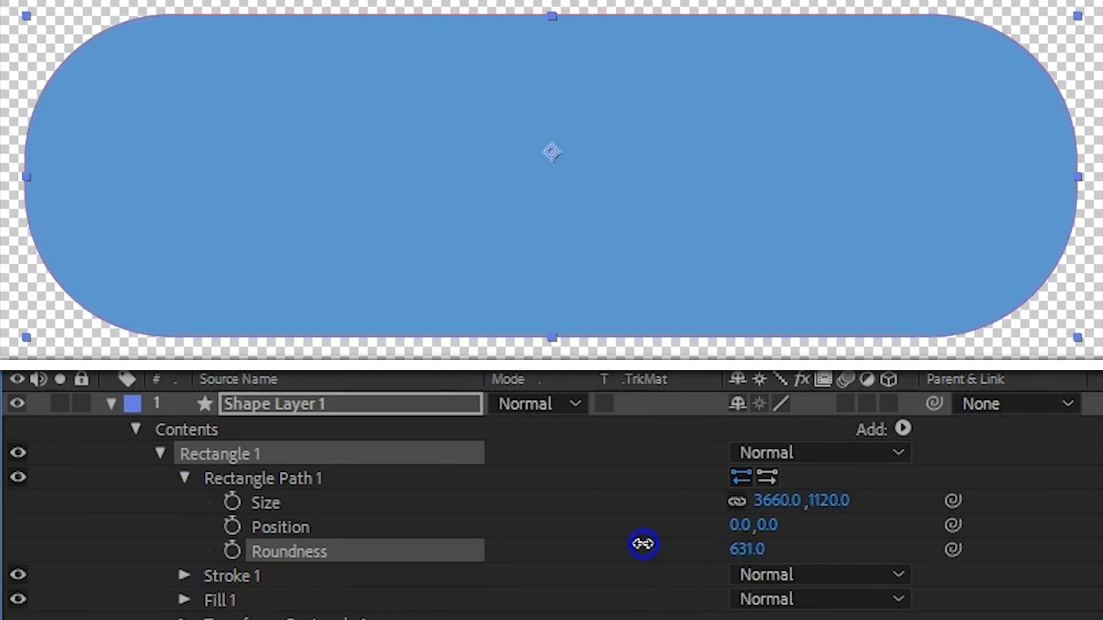
left_click_drag(643, 543, 28, 553)
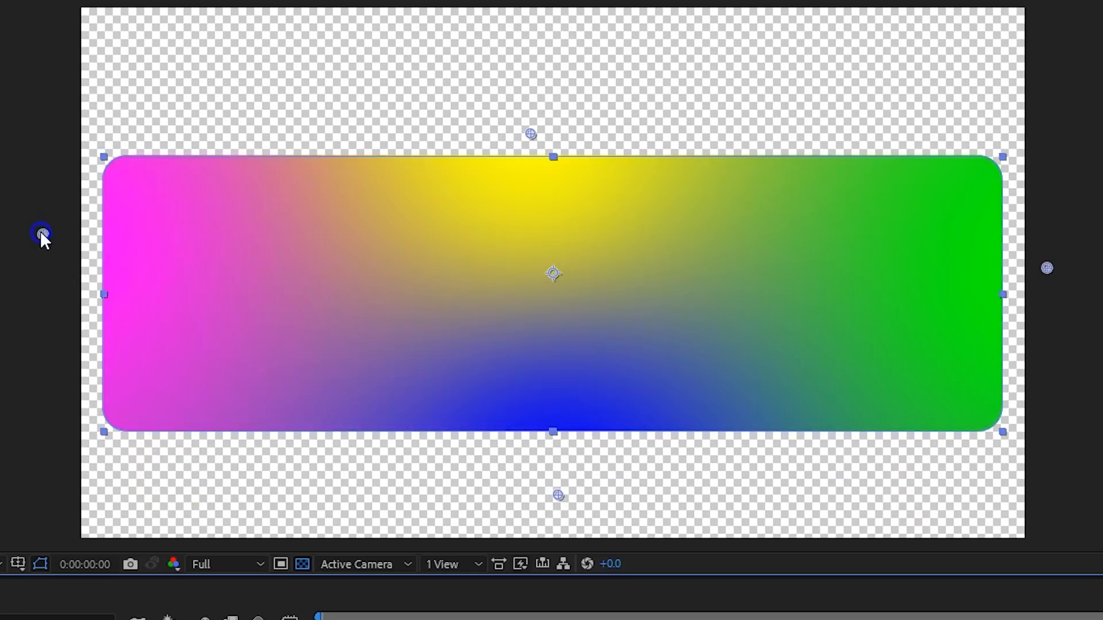
Recolor the 4-Color Gradient to a light-blue first colour and white fourth colour.
left_click(143, 117)
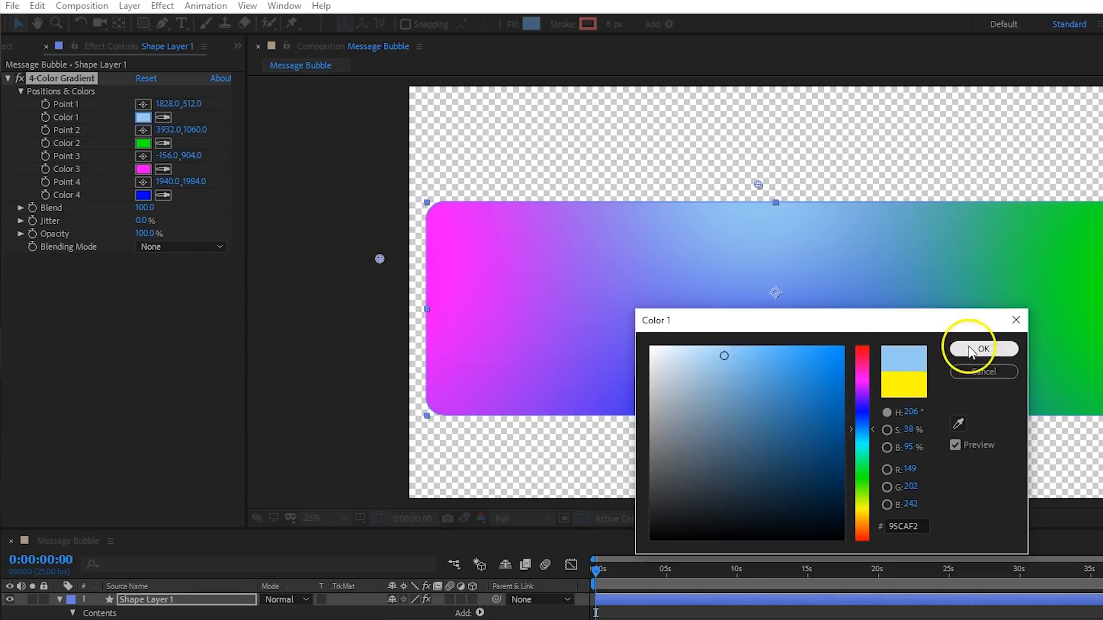
left_click(982, 349)
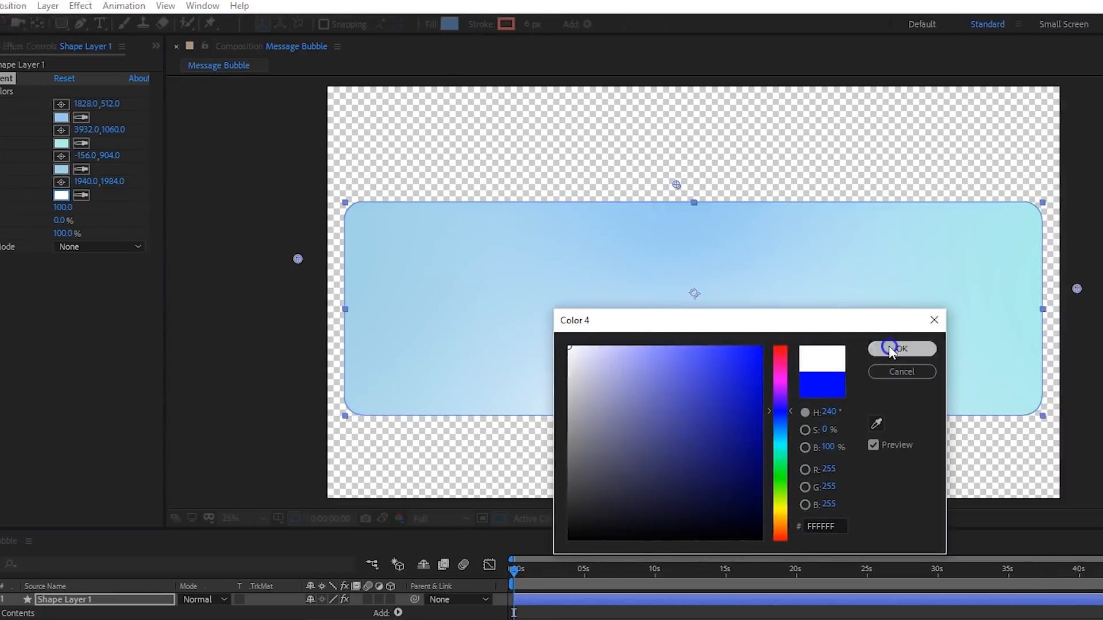
left_click(901, 349)
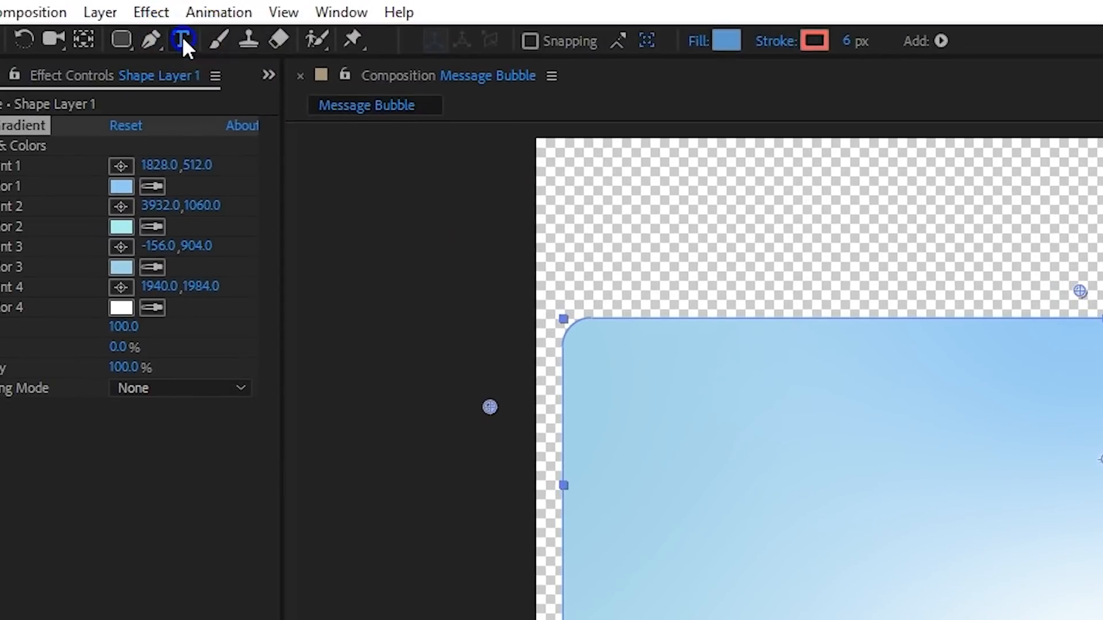
Type the Youtube title and 'Cut your hair JORDY!' and place the NOW label top right.
type("Youtu")
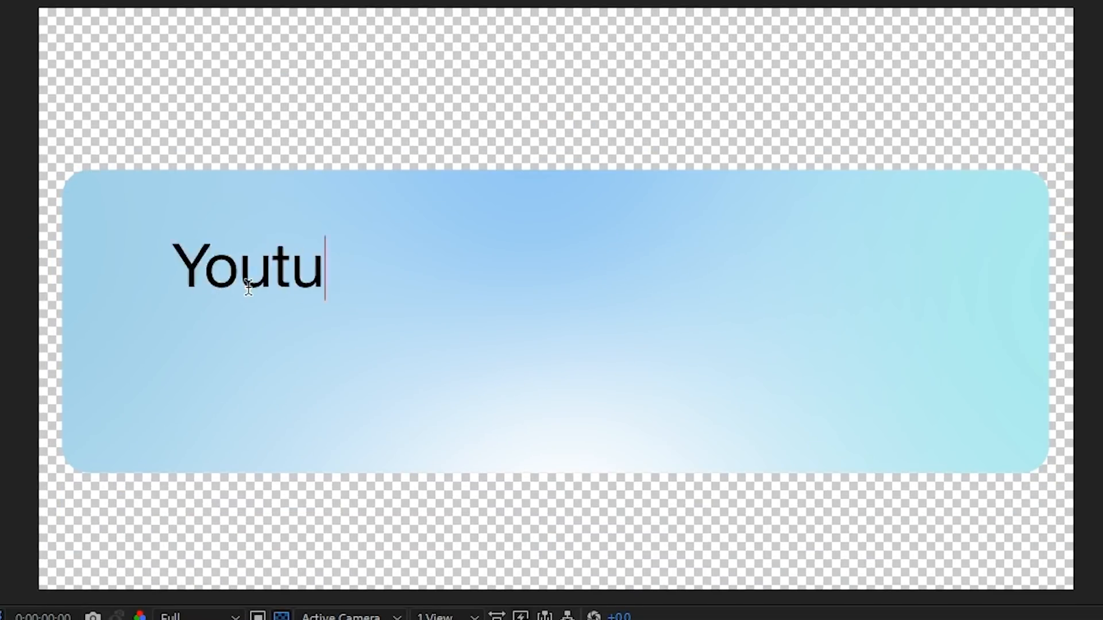
type("Cut your hair JORDY!")
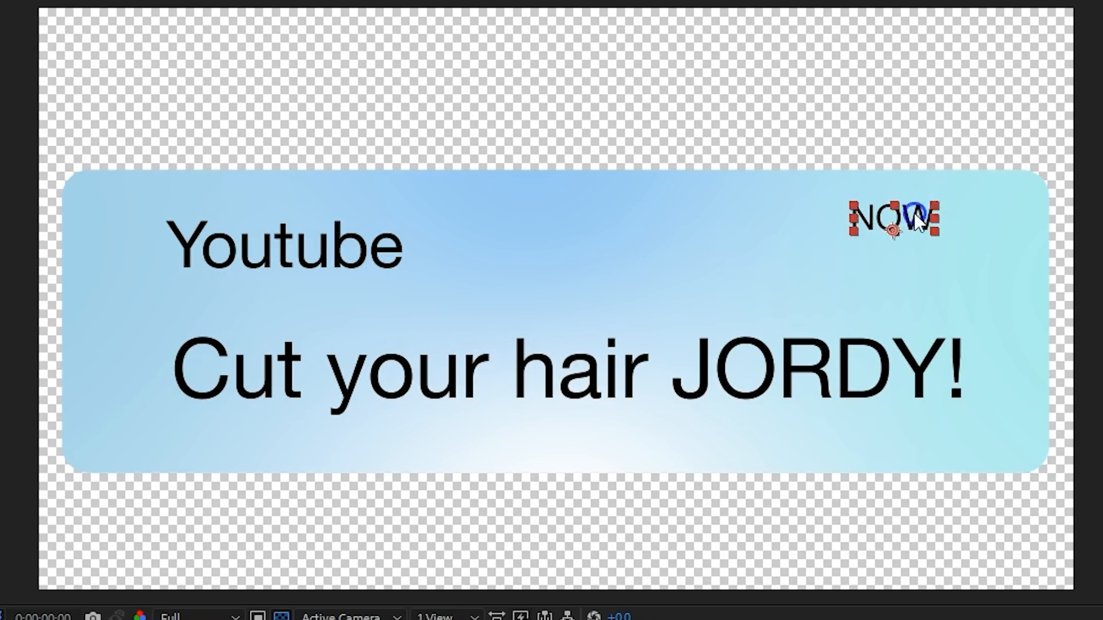
left_click_drag(894, 218, 957, 232)
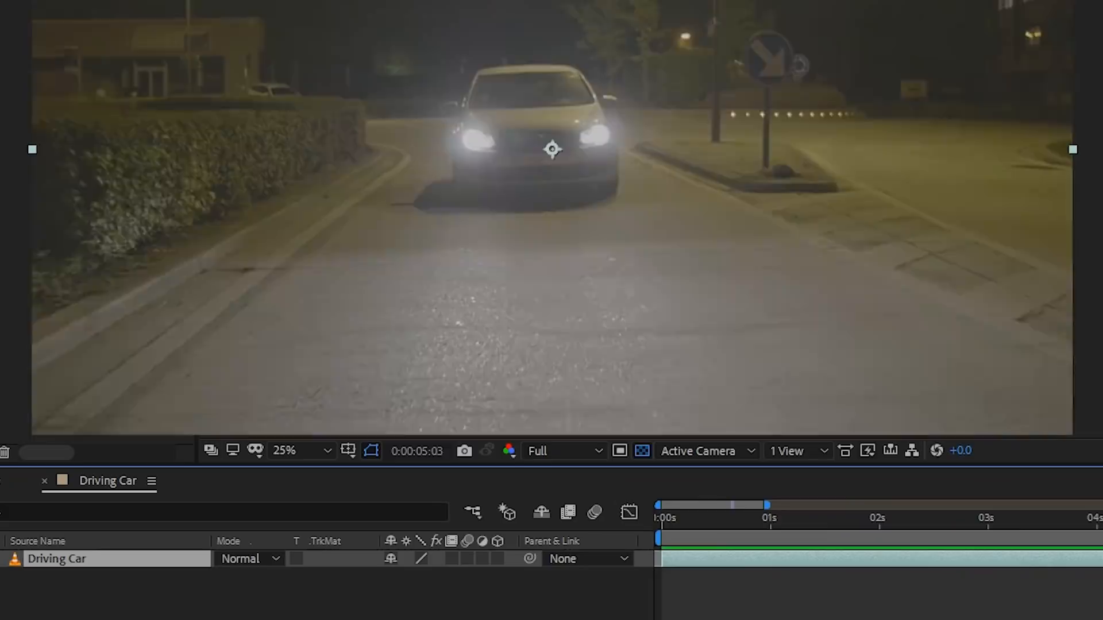
Scrub the Driving Car footage to about one second, where the car rounds the corner.
left_click(988, 538)
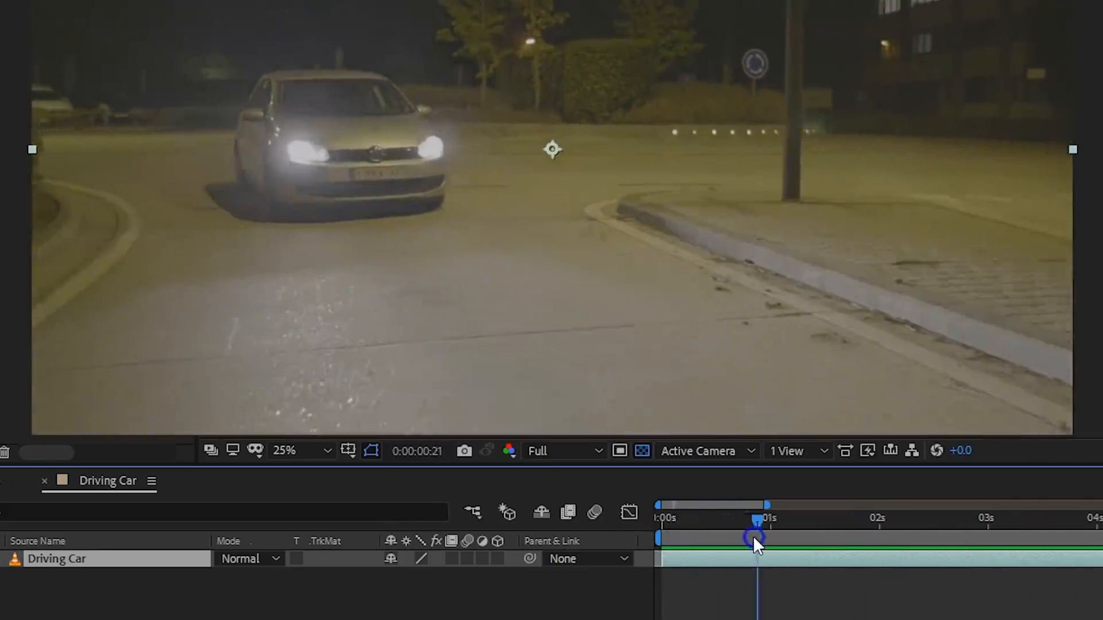
left_click(215, 26)
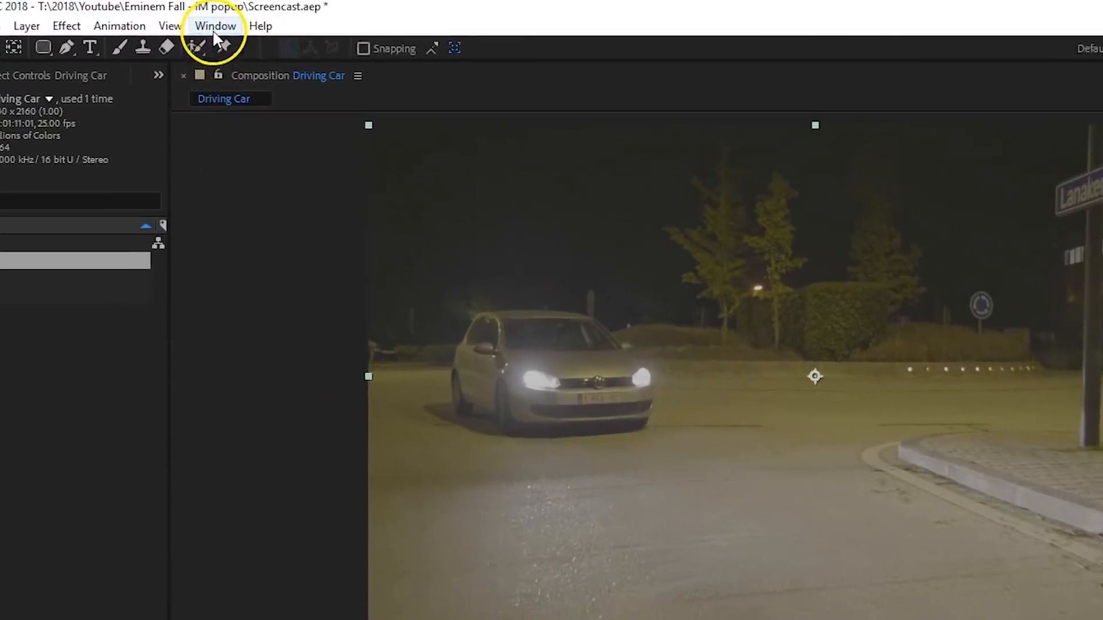
Run the 3D Camera Tracker on the driving footage and pick a solved track point on the road.
left_click(215, 27)
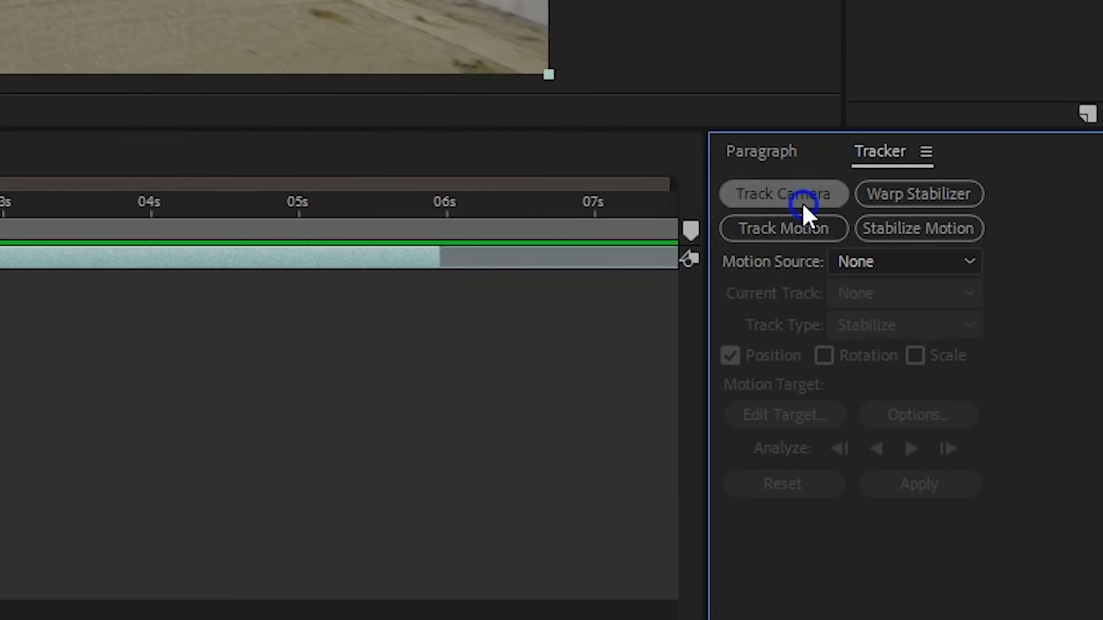
left_click(782, 194)
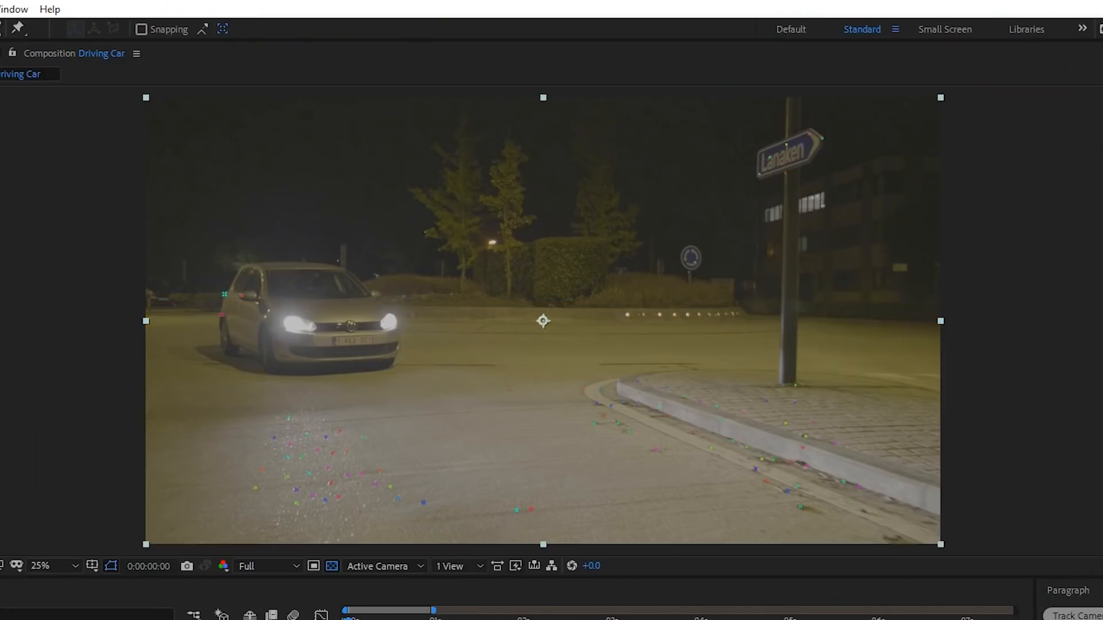
left_click(184, 83)
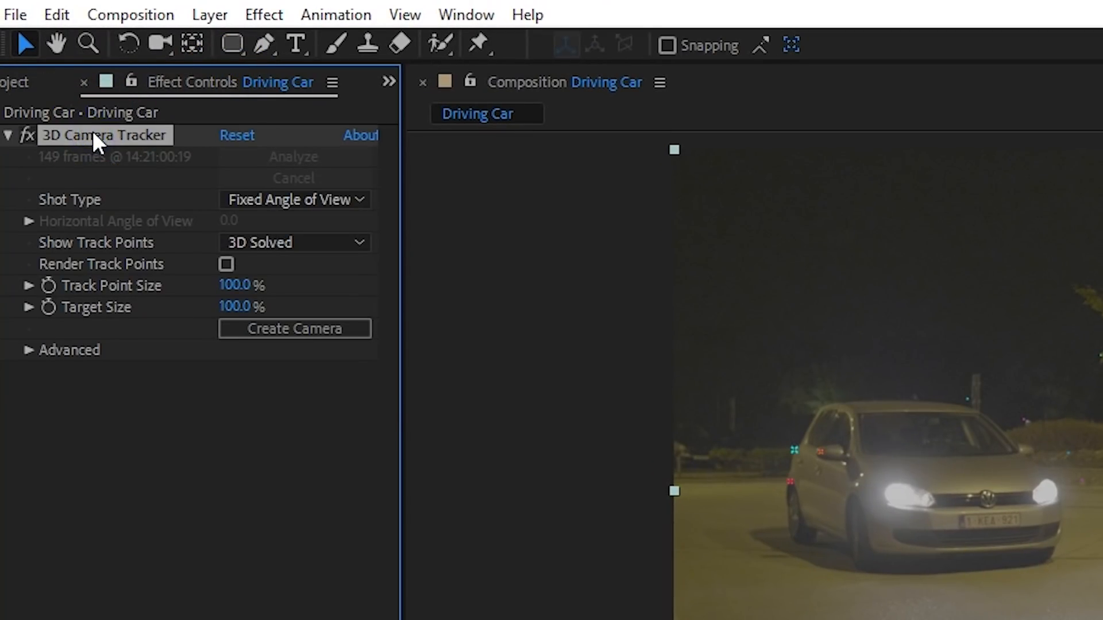
right_click(635, 265)
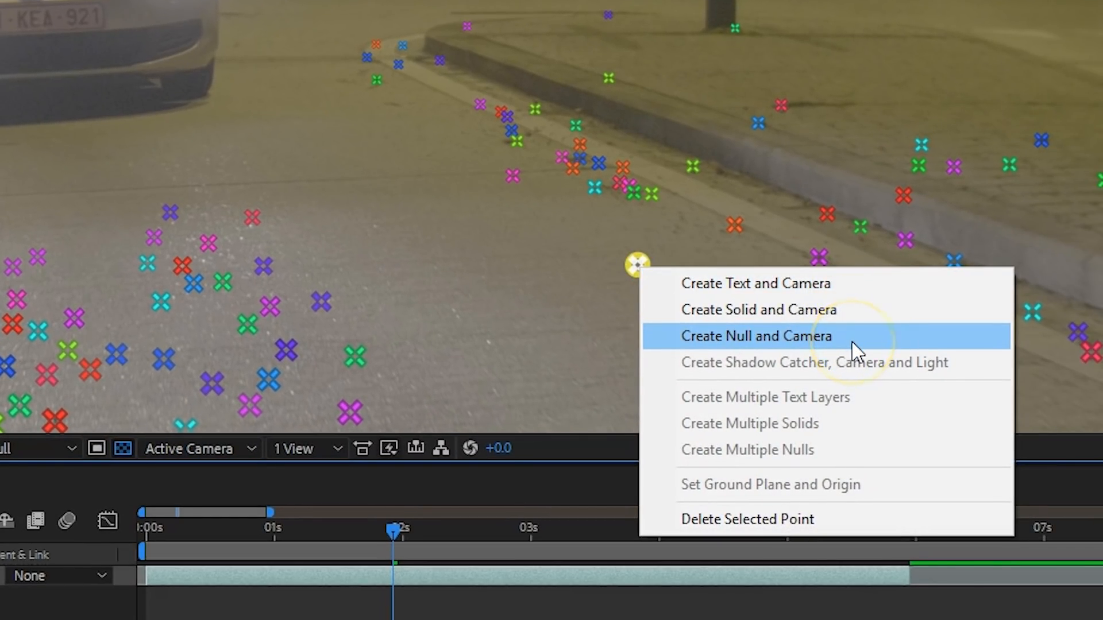
Create a null and camera at the tracked kerb point and play through to check the track.
left_click(756, 335)
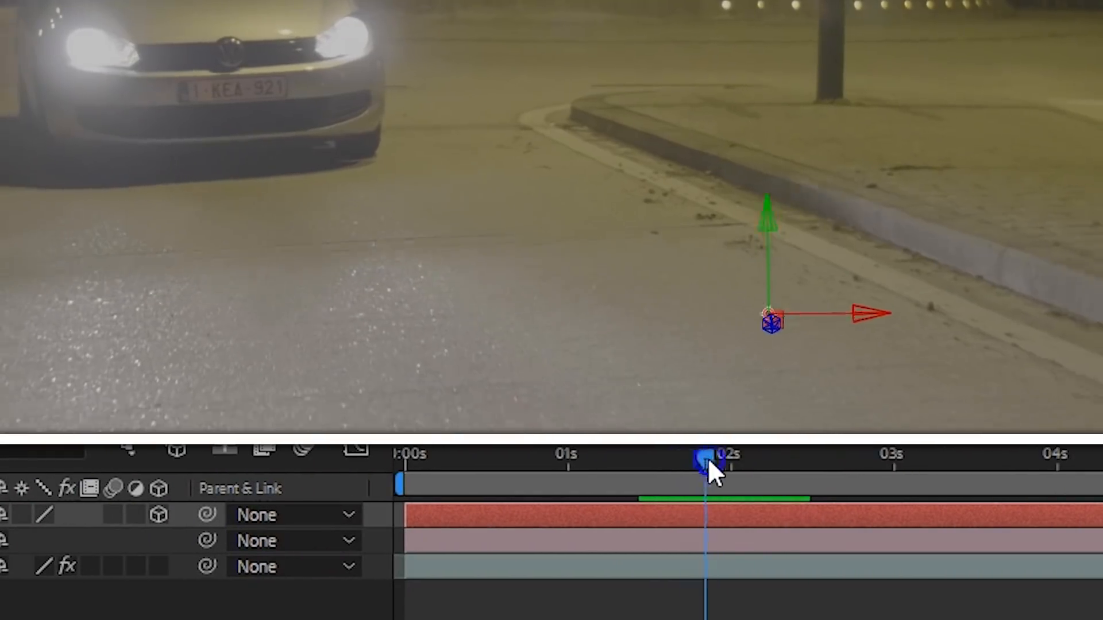
left_click_drag(713, 468, 700, 468)
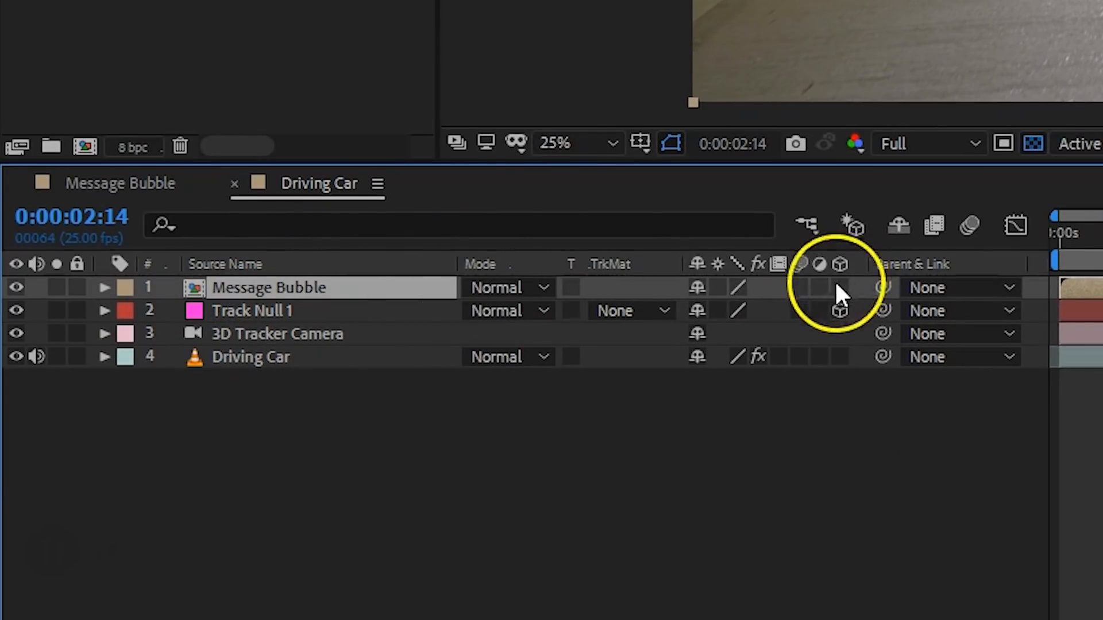
Make Message Bubble 3D and paste Track Null 1's transform onto it so it floats above the road.
left_click(838, 287)
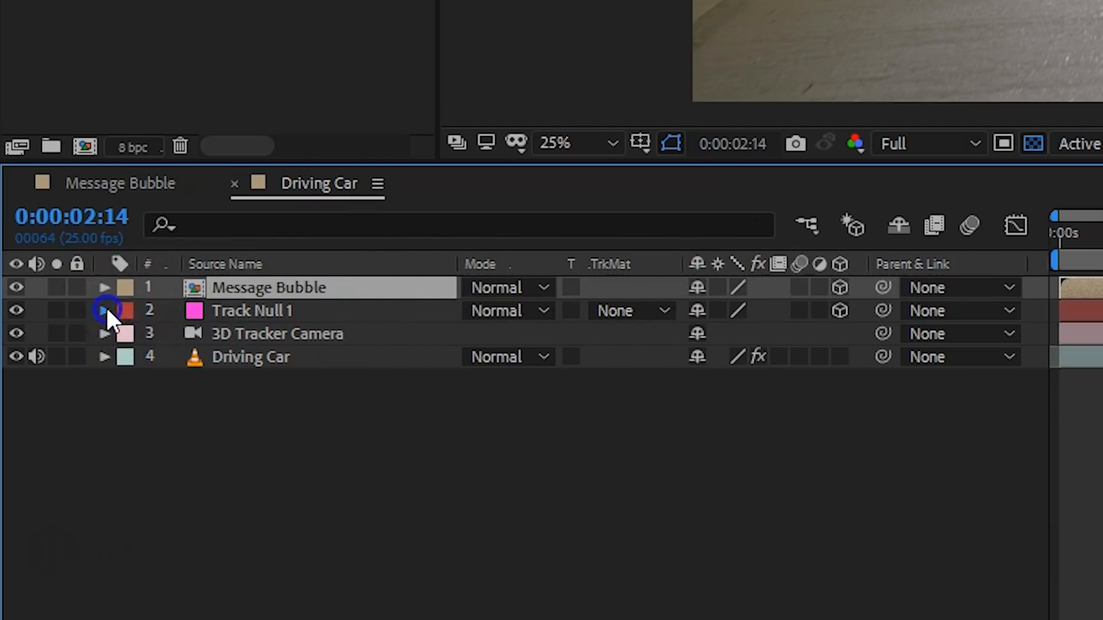
left_click(105, 310)
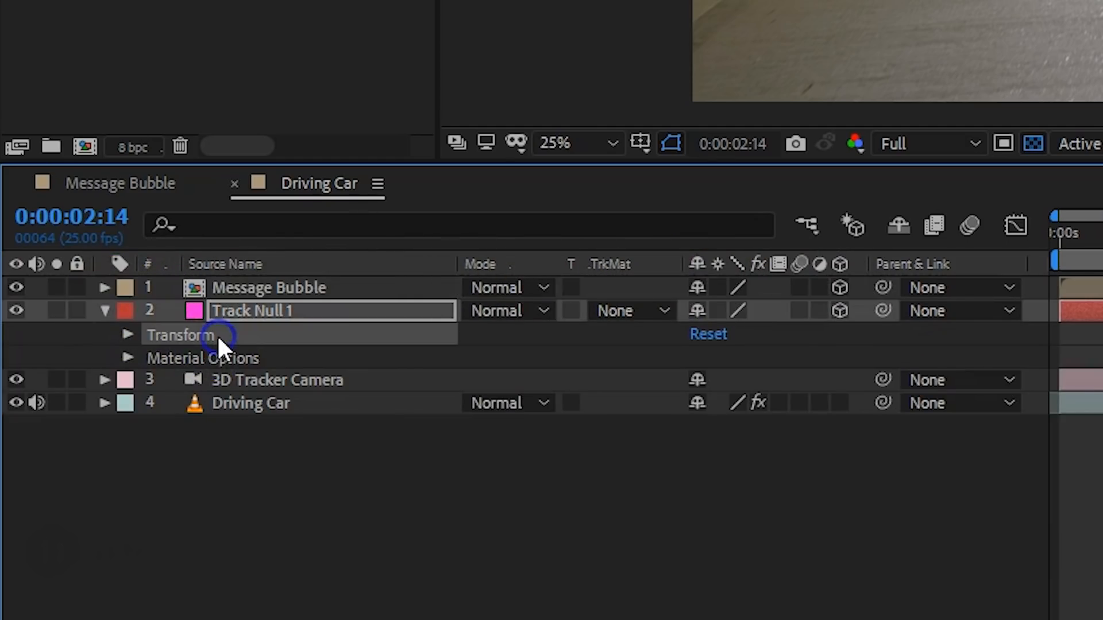
key("ctrl+c")
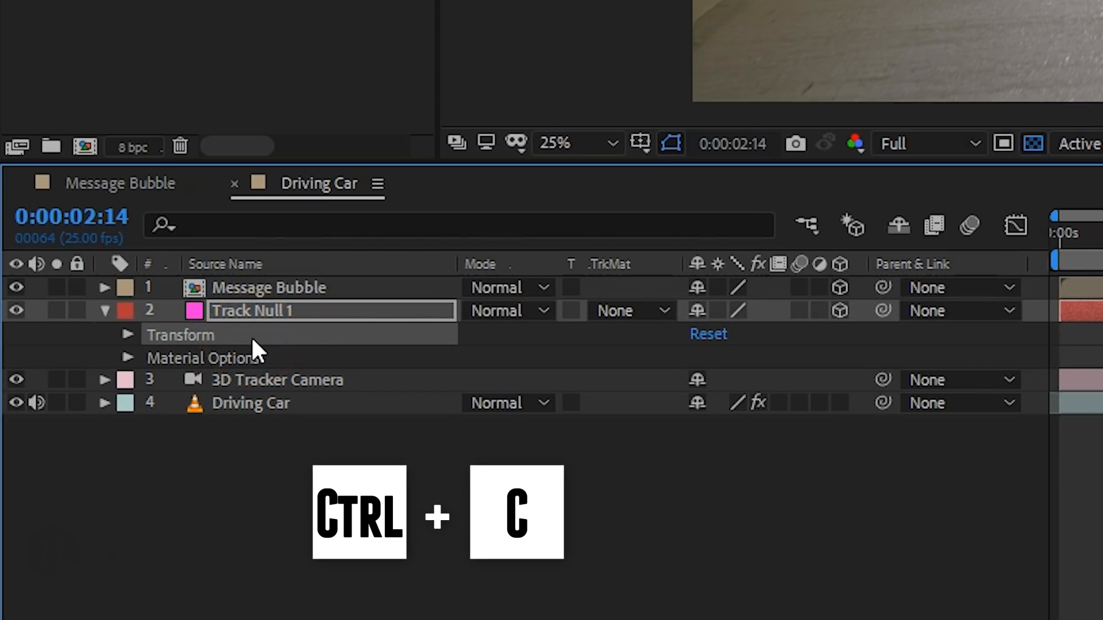
left_click(268, 287)
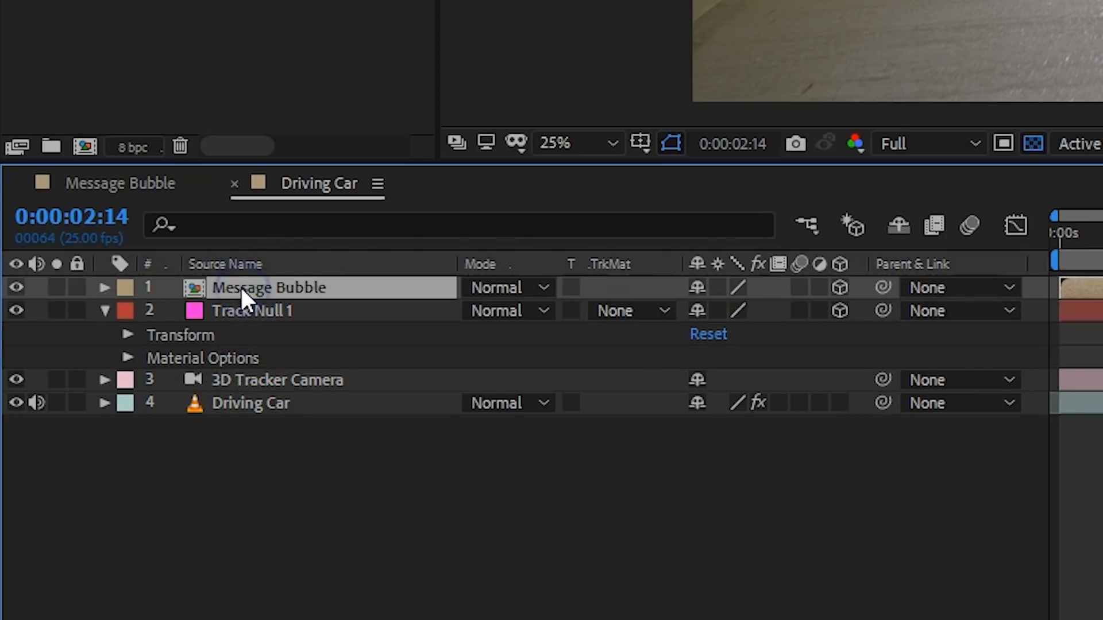
key("ctrl+v")
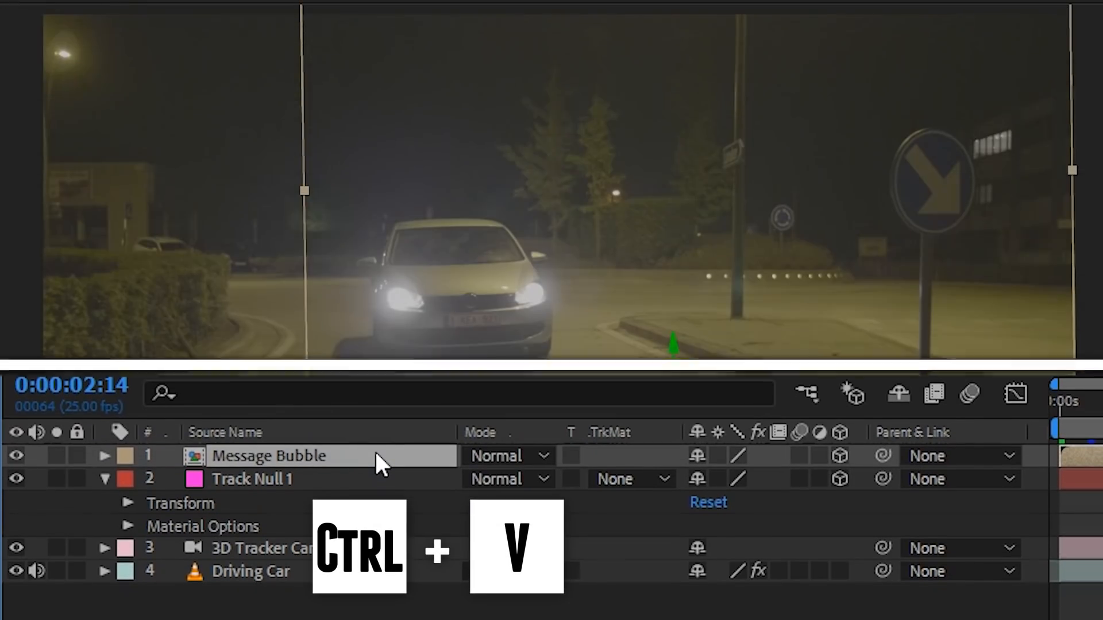
key("ctrl+v")
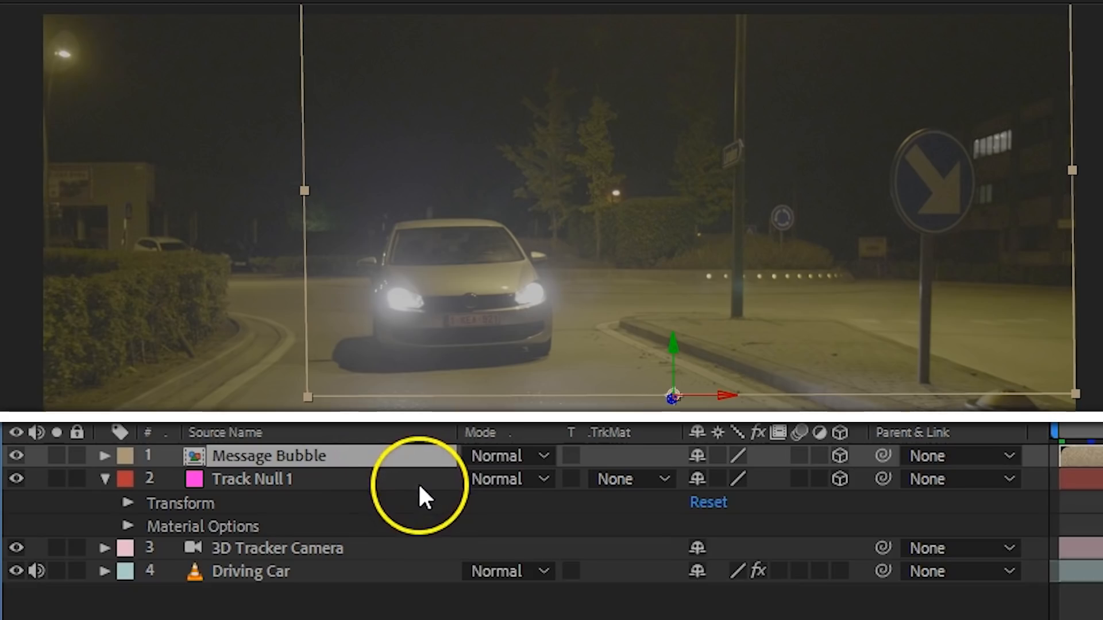
left_click(104, 456)
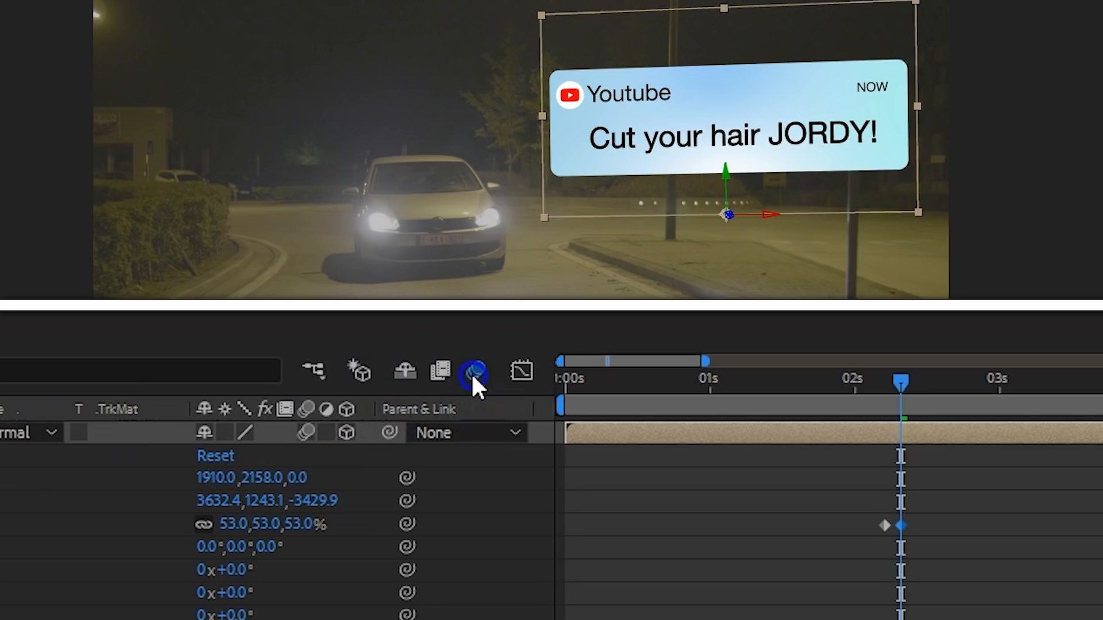
mouse_move(903, 400)
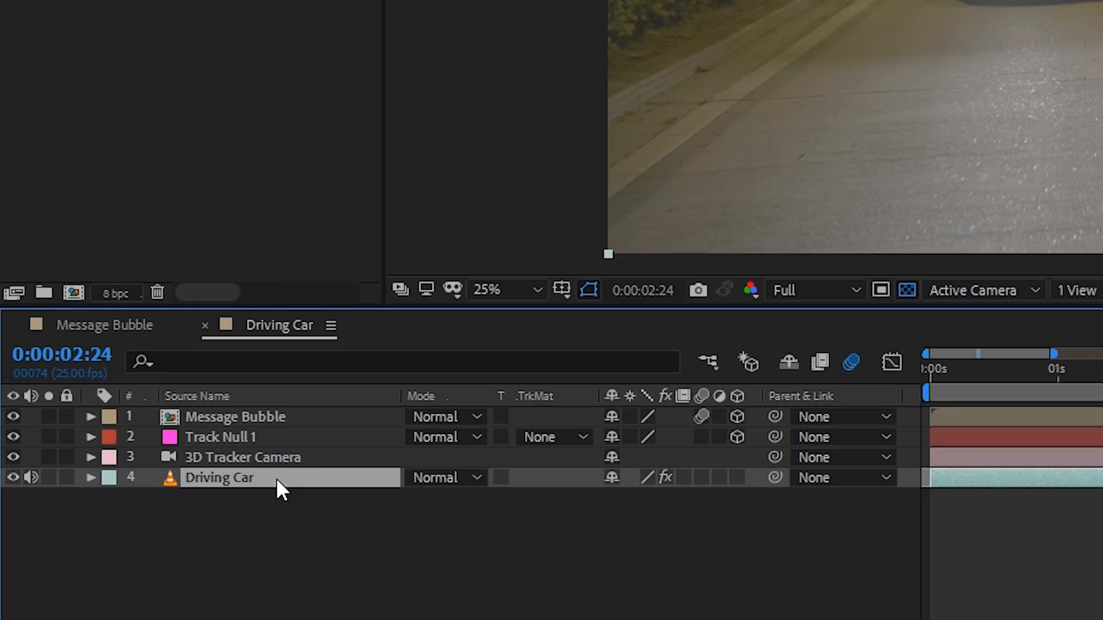
Duplicate the Driving Car footage, raise its Gaussian Blur blurriness, and duplicate the bubble layer.
key("ctrl+d")
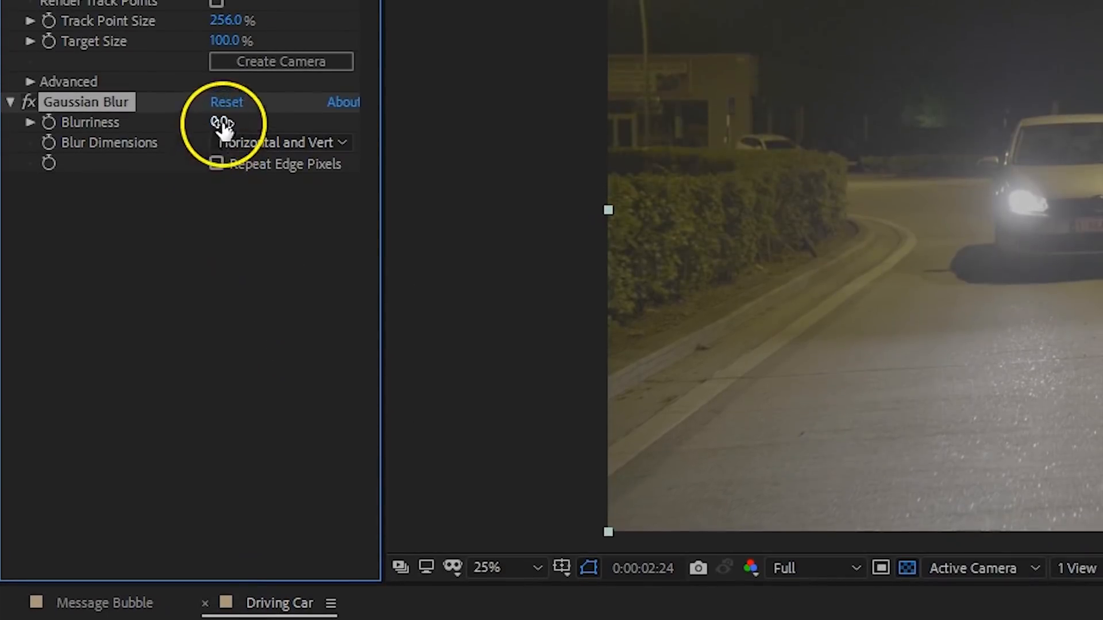
left_click_drag(222, 122, 245, 289)
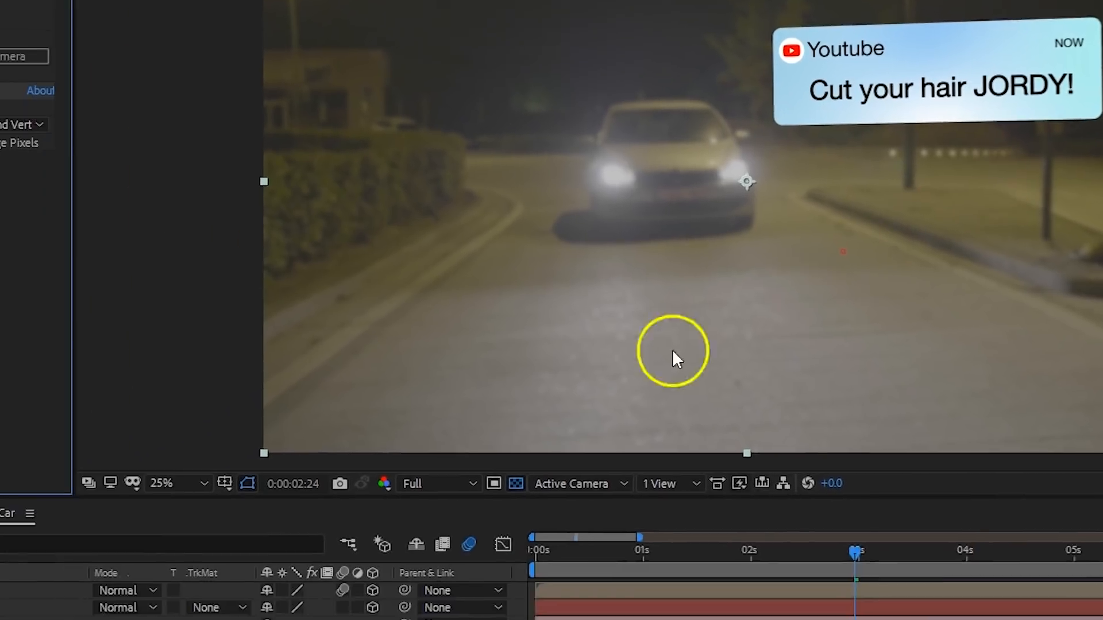
key("ctrl+d")
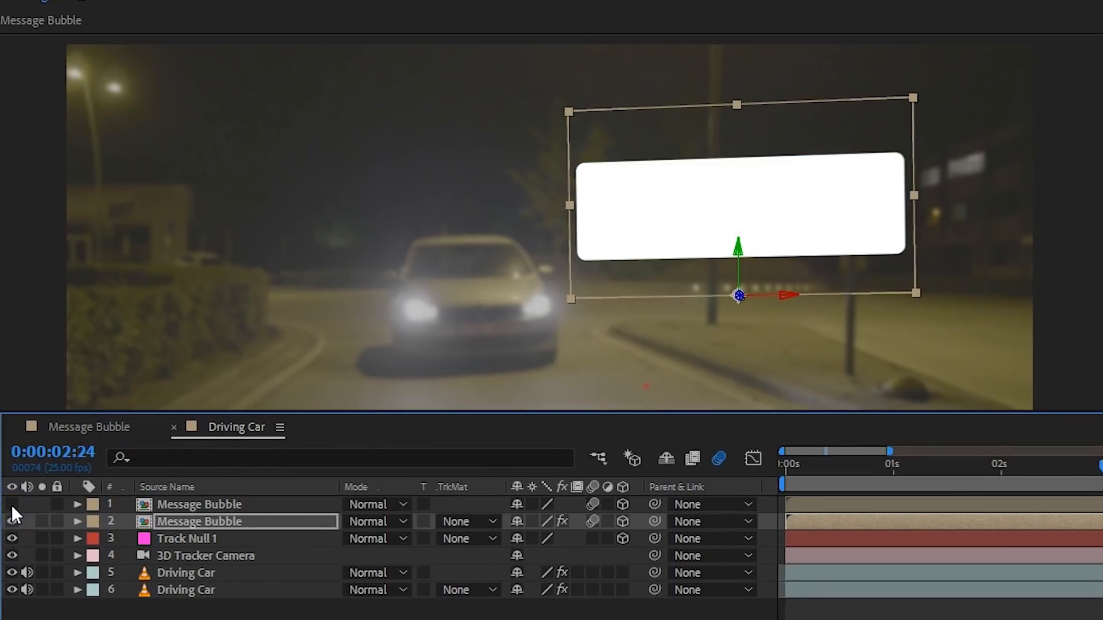
Move Driving Car - Blur under Message Bubble - Mask, alpha-matte it, and reshow the bubble.
left_click(1048, 471)
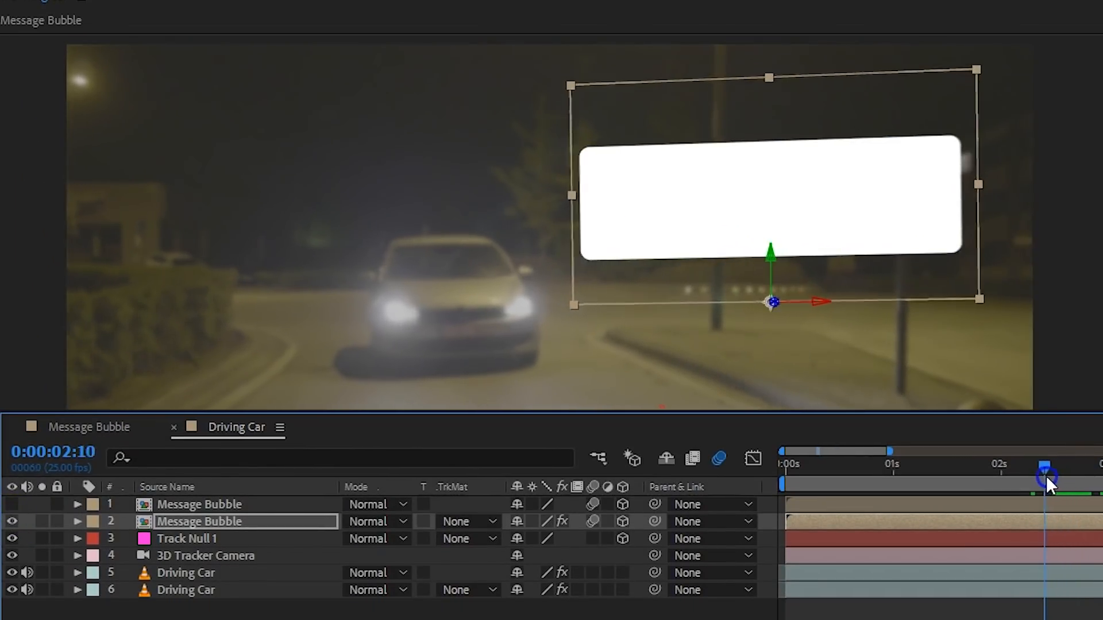
left_click_drag(1048, 478, 1026, 478)
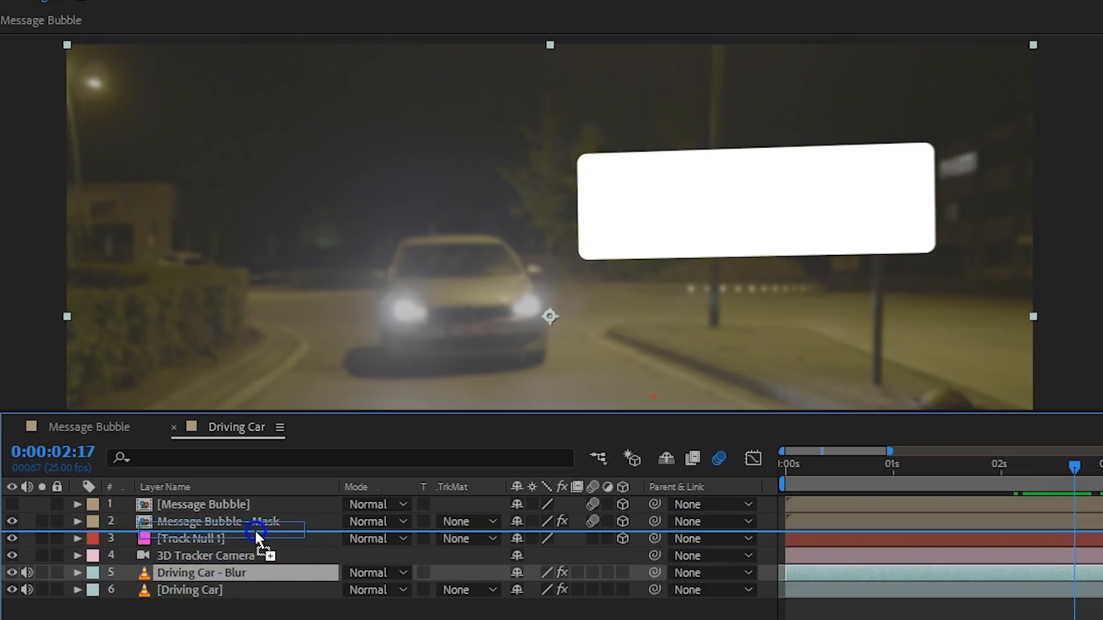
left_click(491, 481)
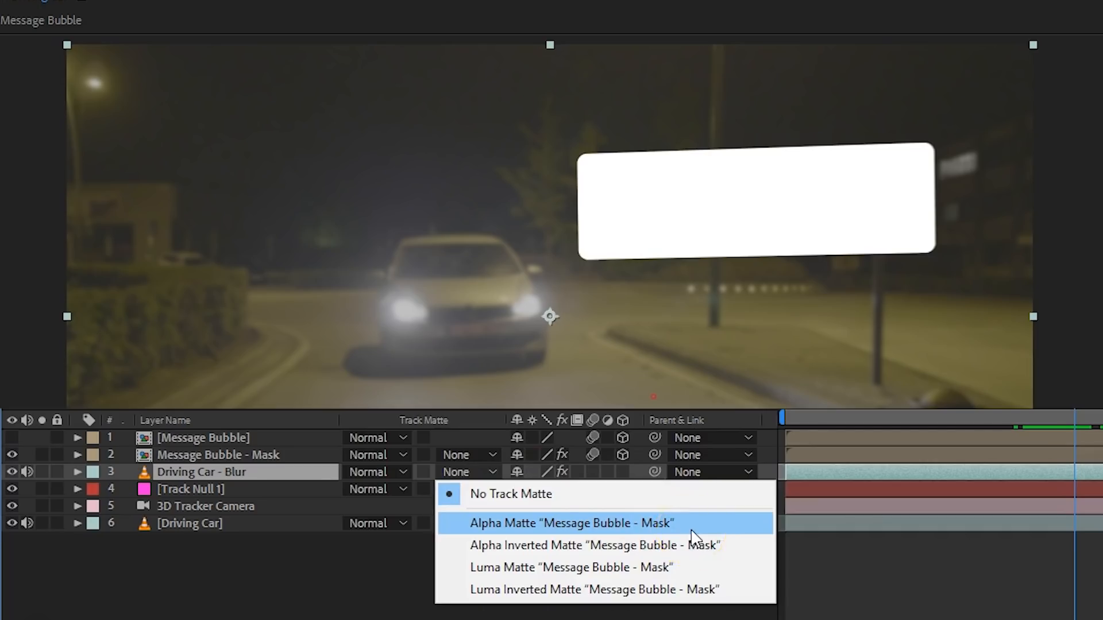
left_click(571, 523)
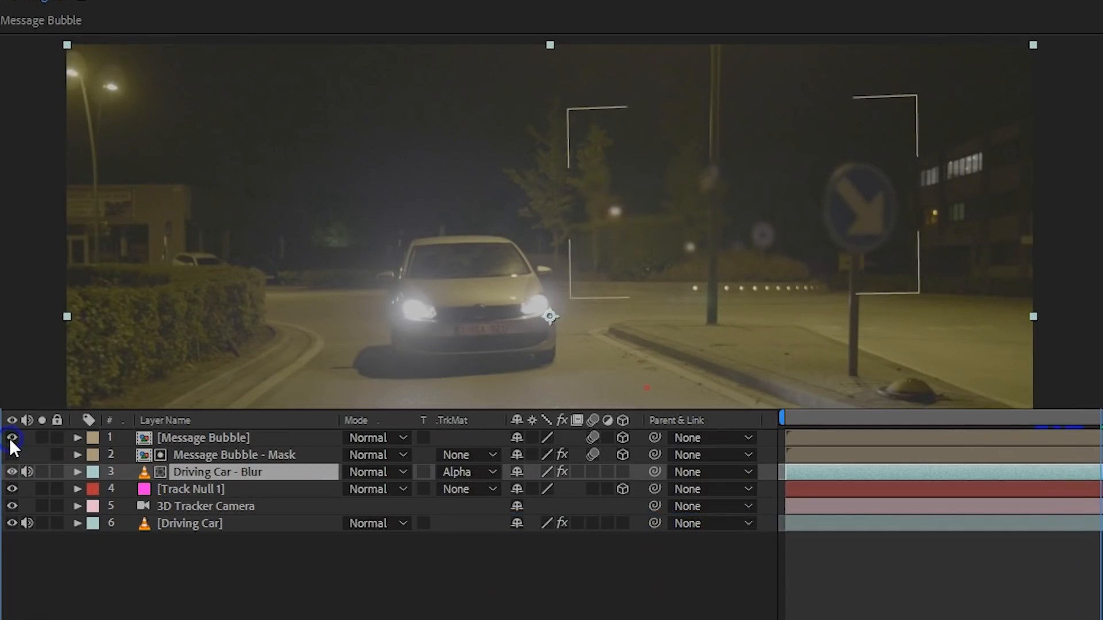
left_click(12, 438)
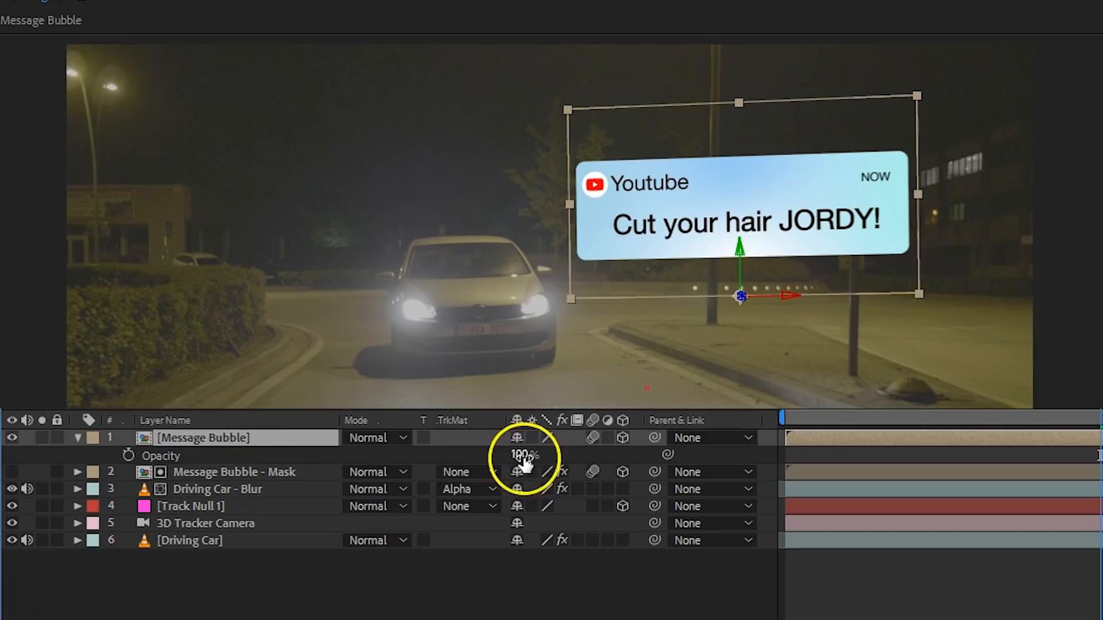